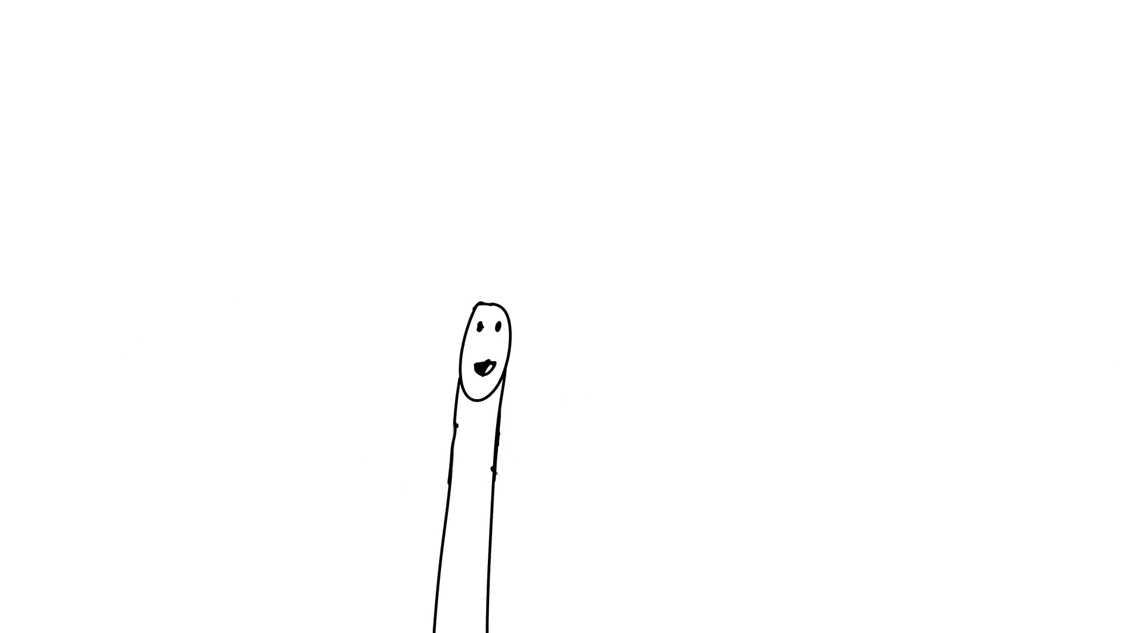
pyautogui.write('"talk"')
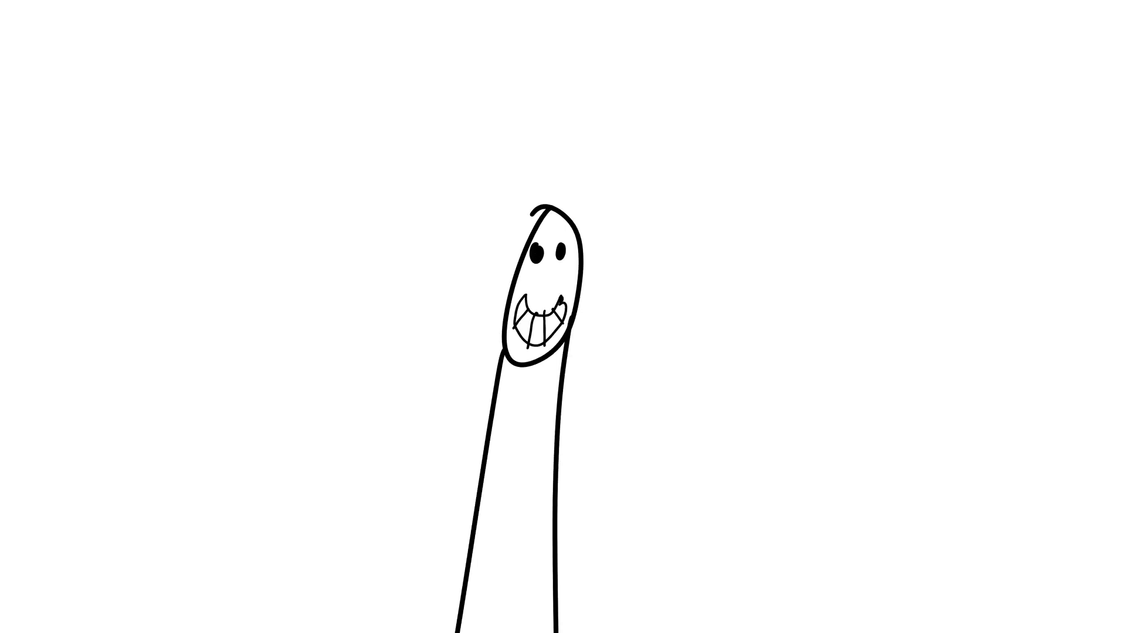
pyautogui.write('So Anyways')
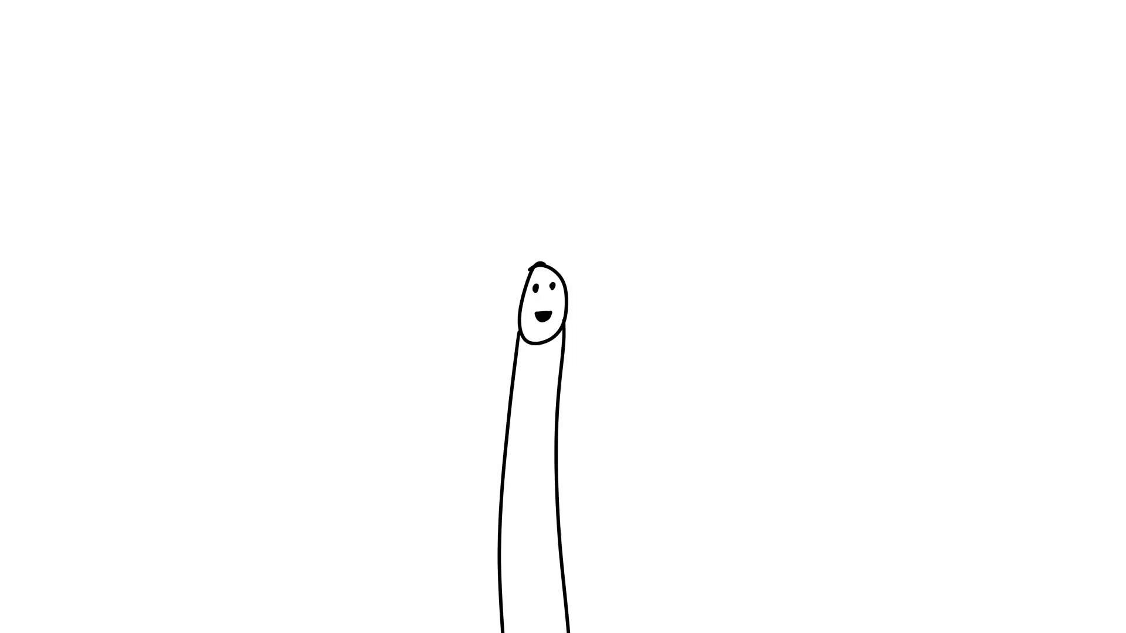
pyautogui.write('Ri nosorus')
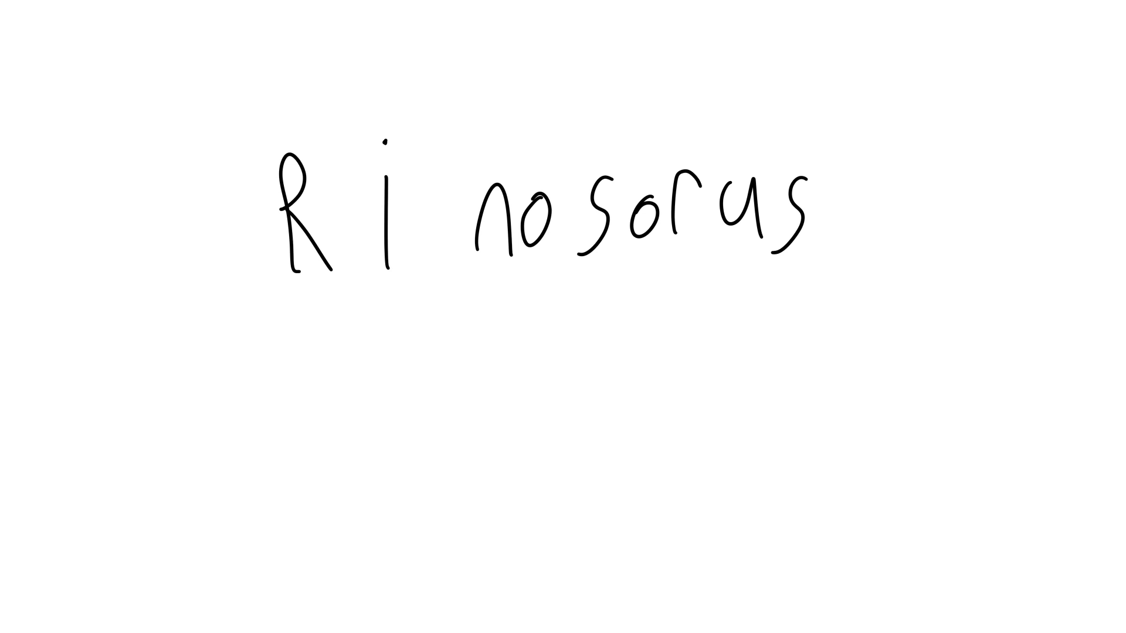